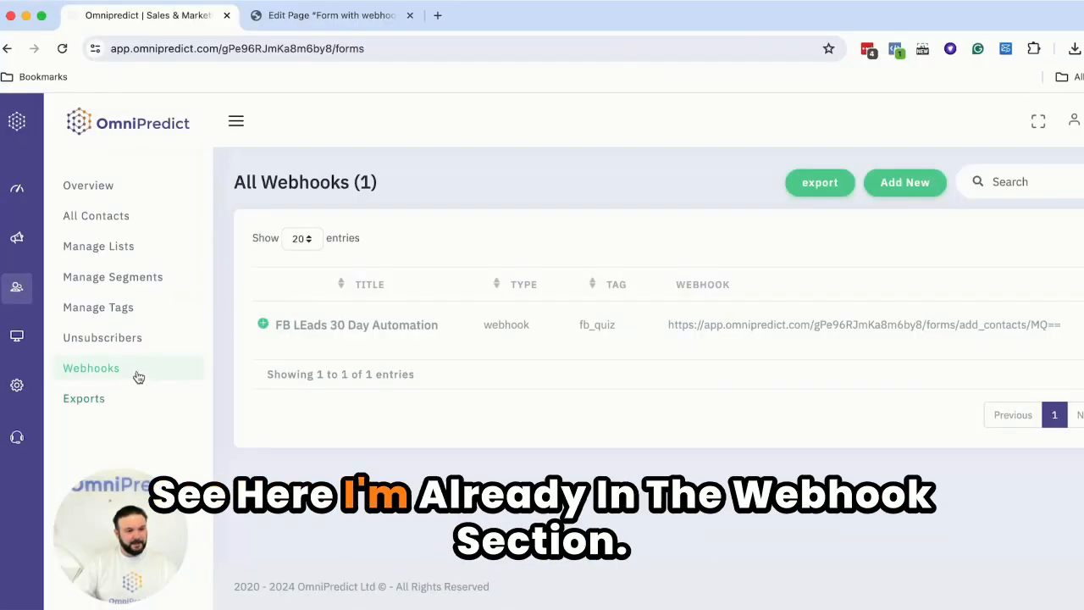
Click Add New on the All Webhooks page to begin a new webhook.
left_click(905, 182)
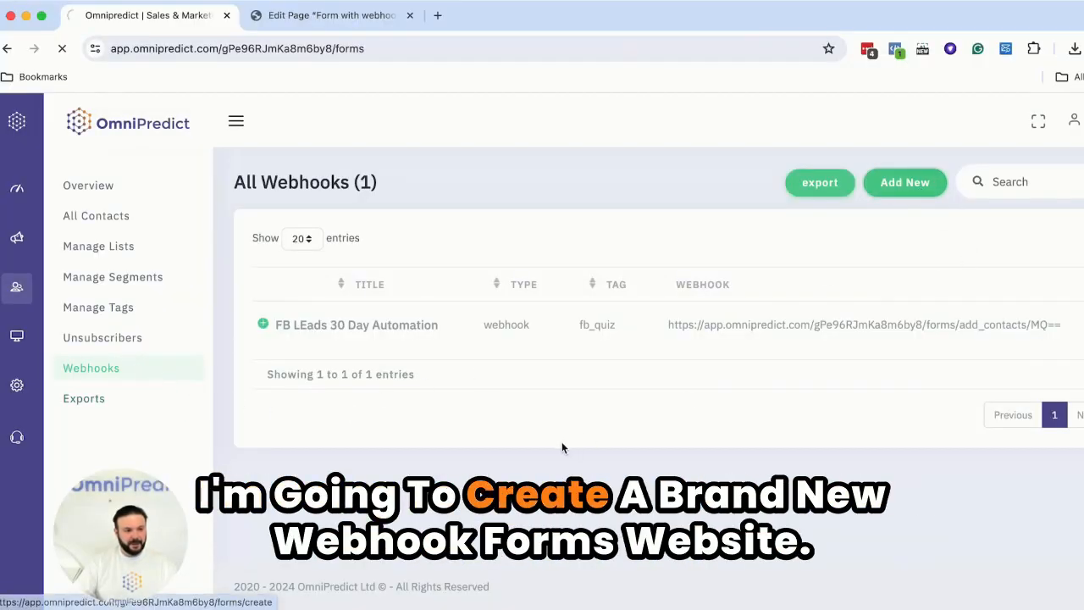
Create the 'Fomrs website' webhook with the website_contact_form tag.
left_click(904, 182)
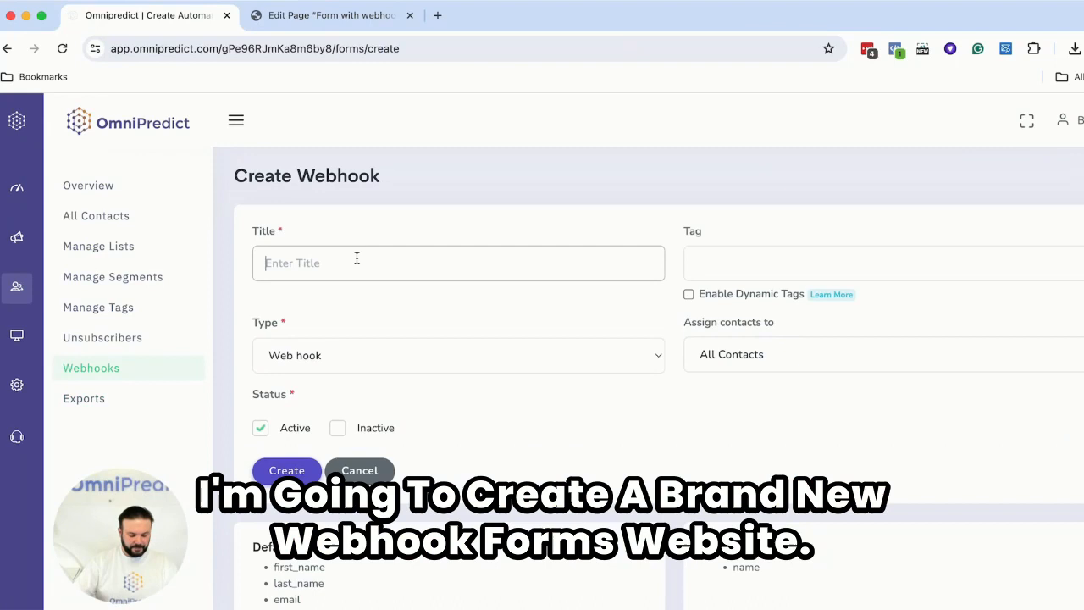
type("Fomrs website")
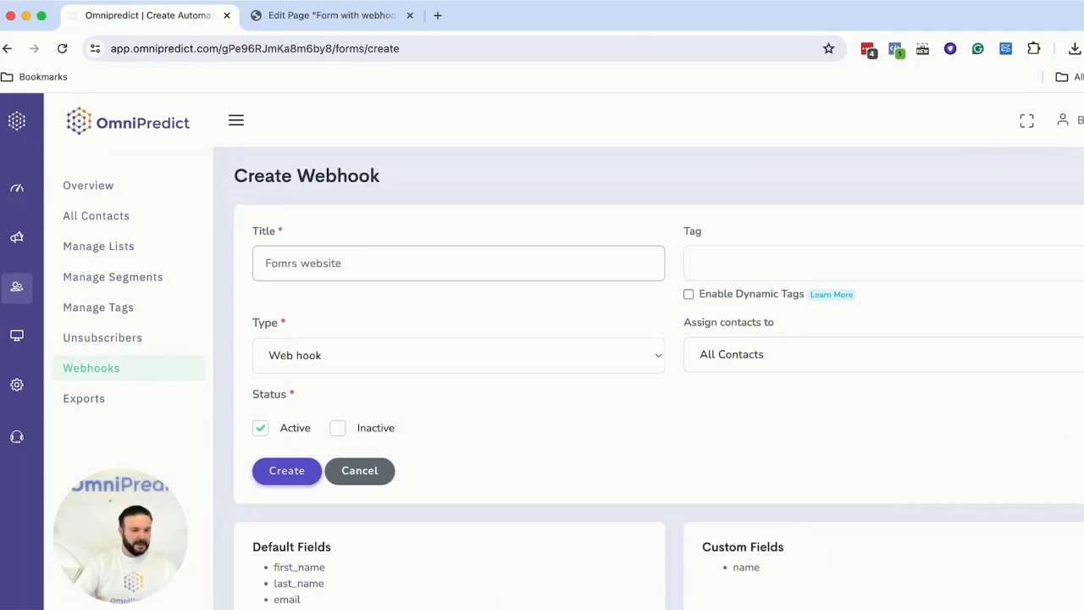
left_click(880, 263)
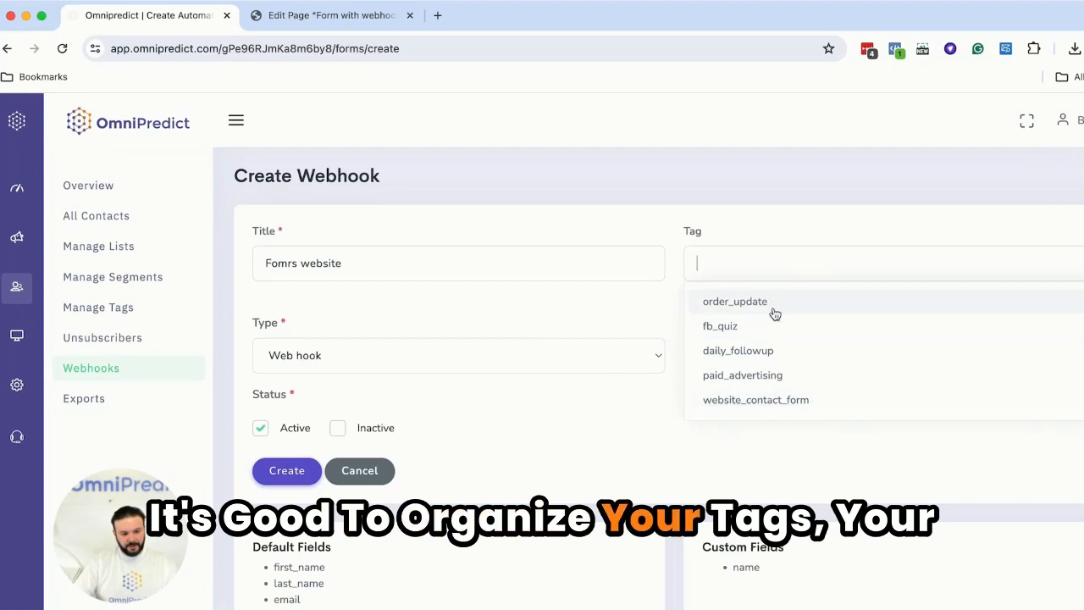
mouse_move(845, 405)
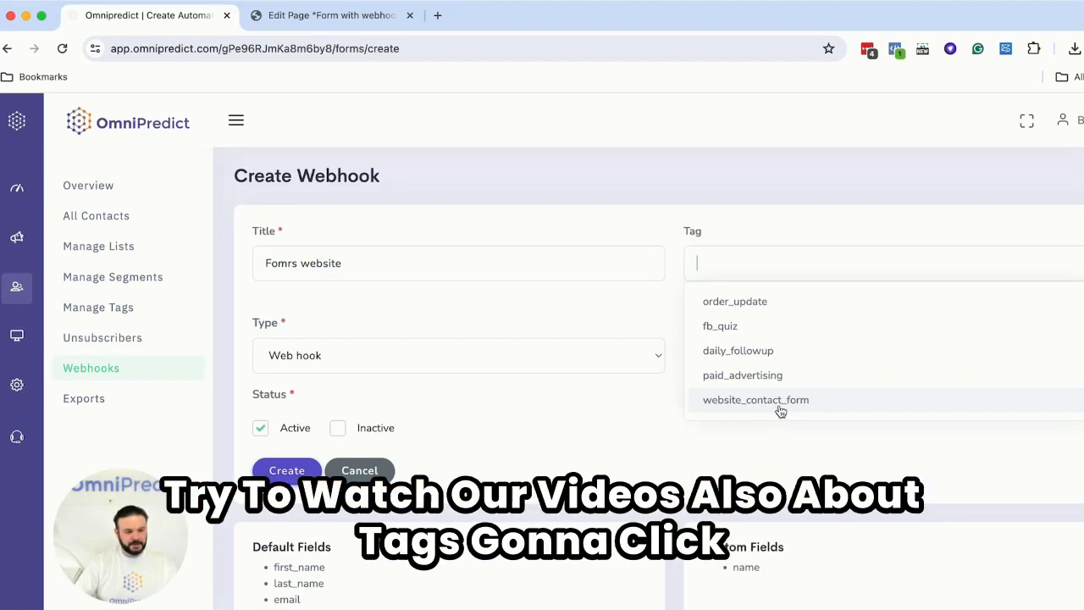
left_click(755, 399)
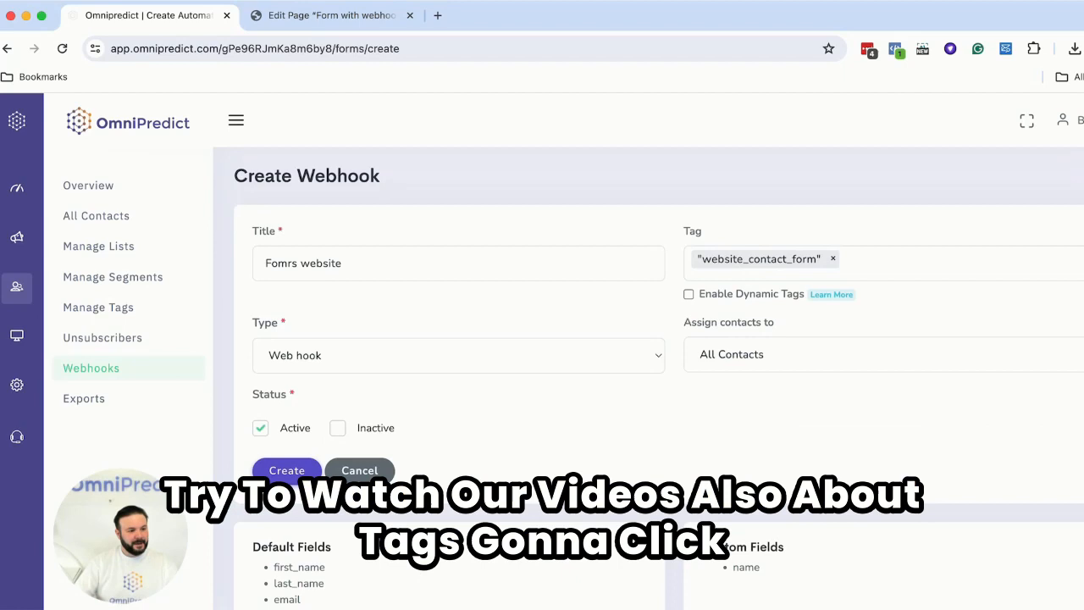
left_click(287, 470)
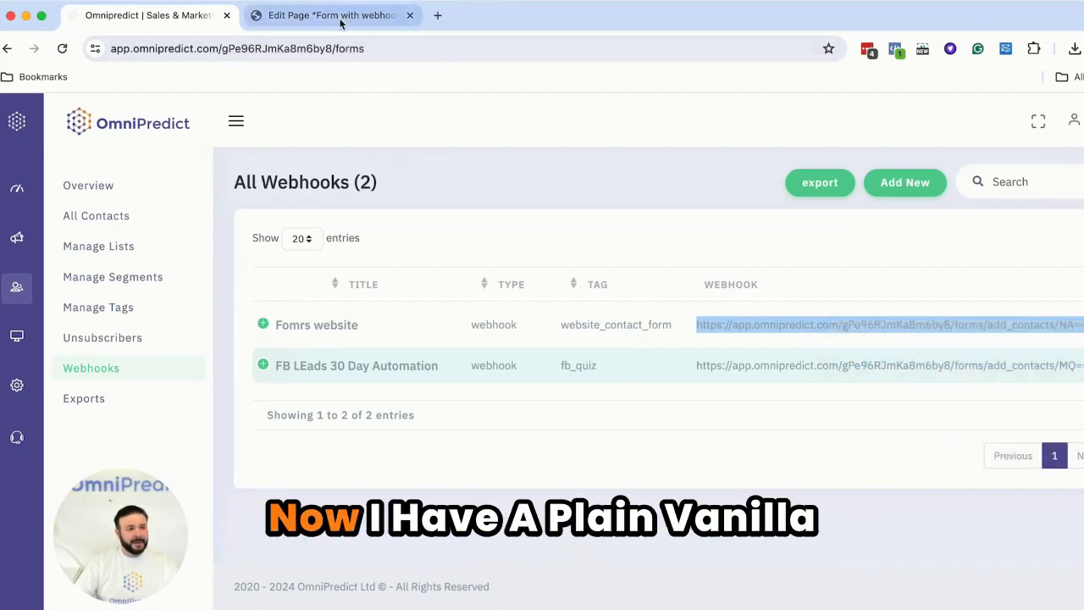
Open the 'Form with webhook' page in Elementor from the Edit Page tab.
left_click(330, 15)
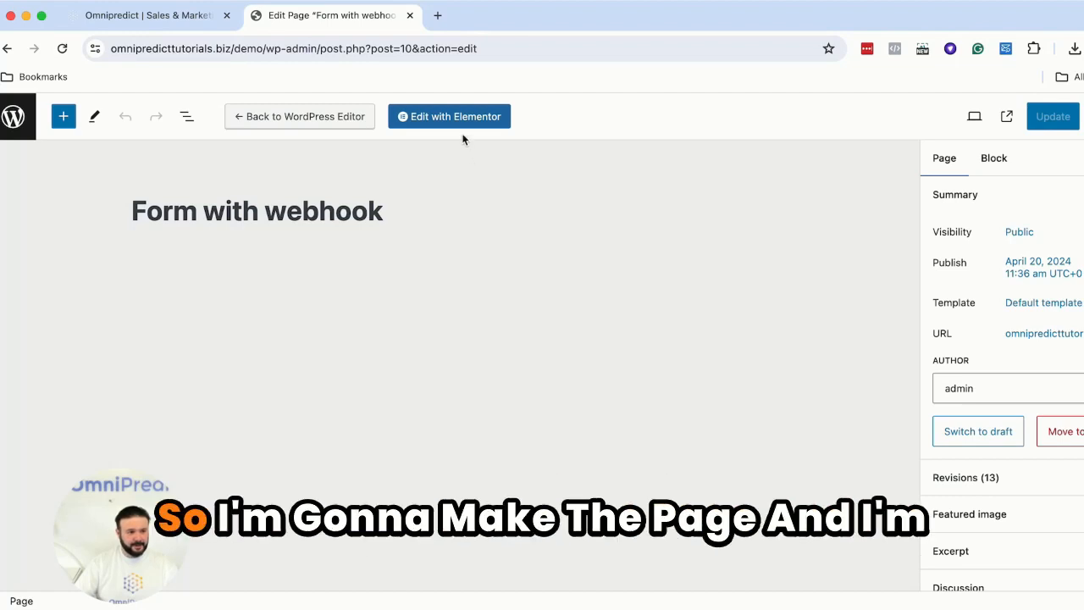
left_click(449, 116)
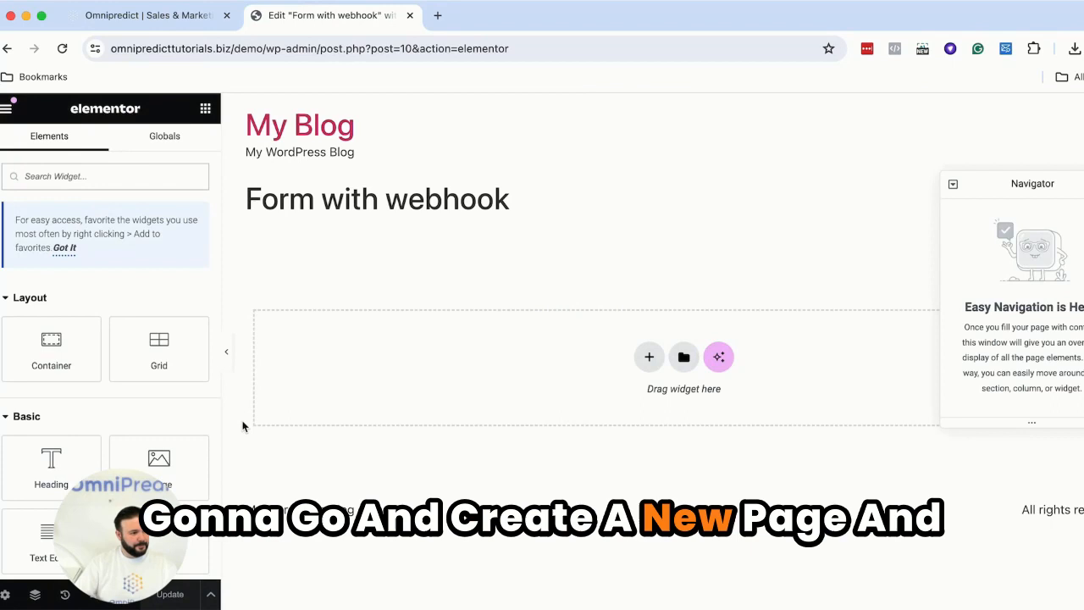
Add Elementor's Form widget with Name, Email, Message fields and Send button.
type("fo")
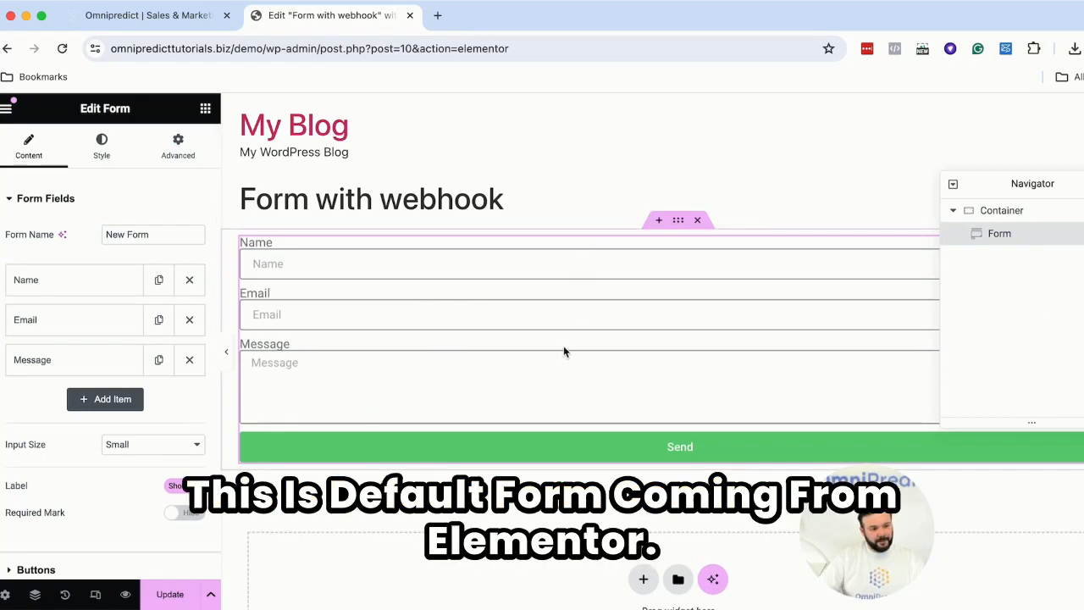
mouse_move(316, 421)
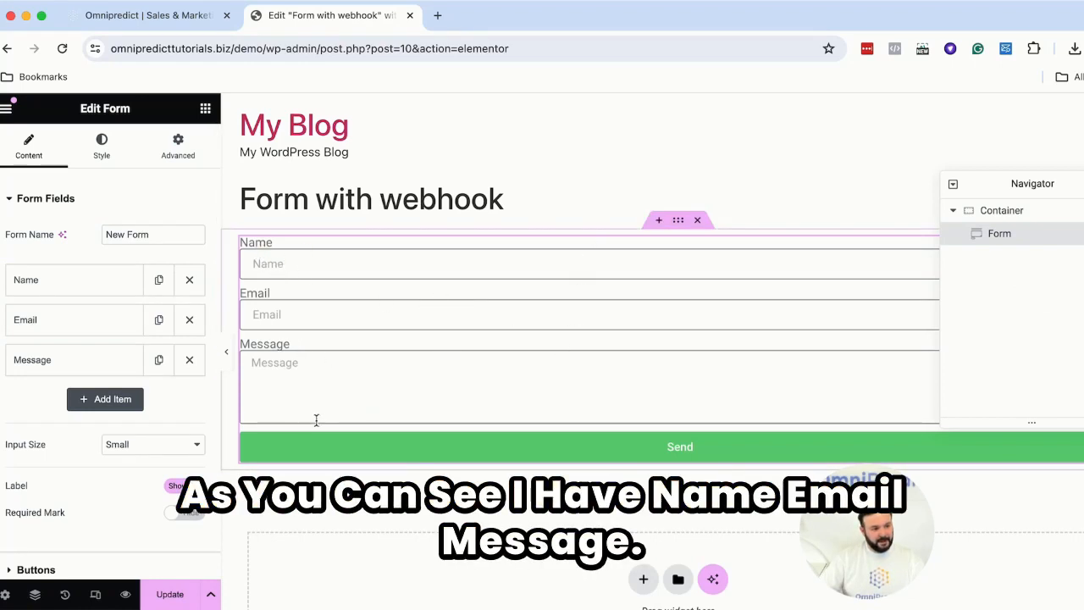
scroll("down", 3)
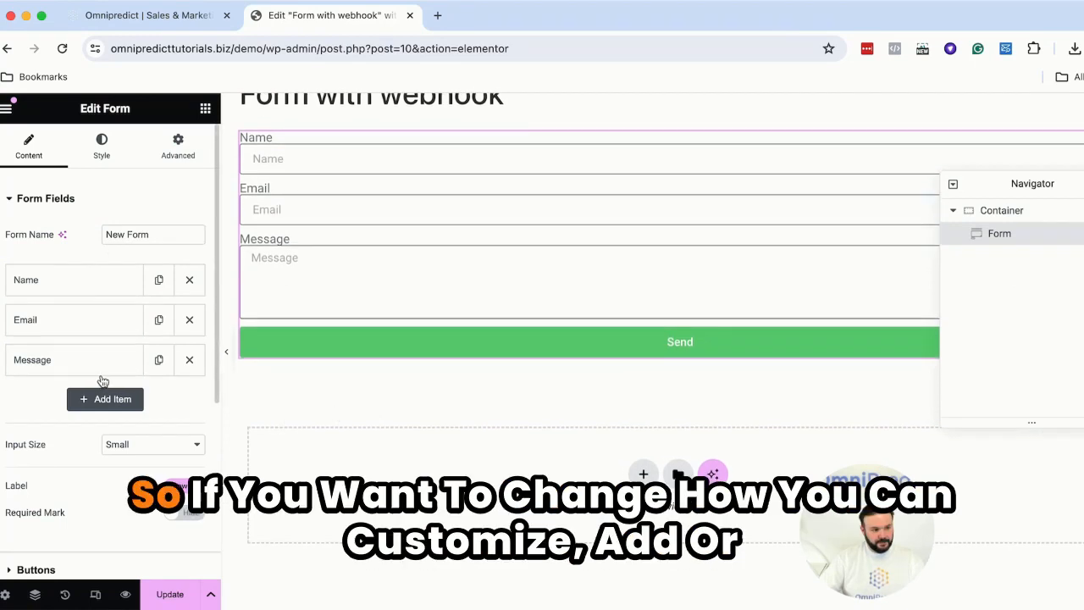
mouse_move(75, 342)
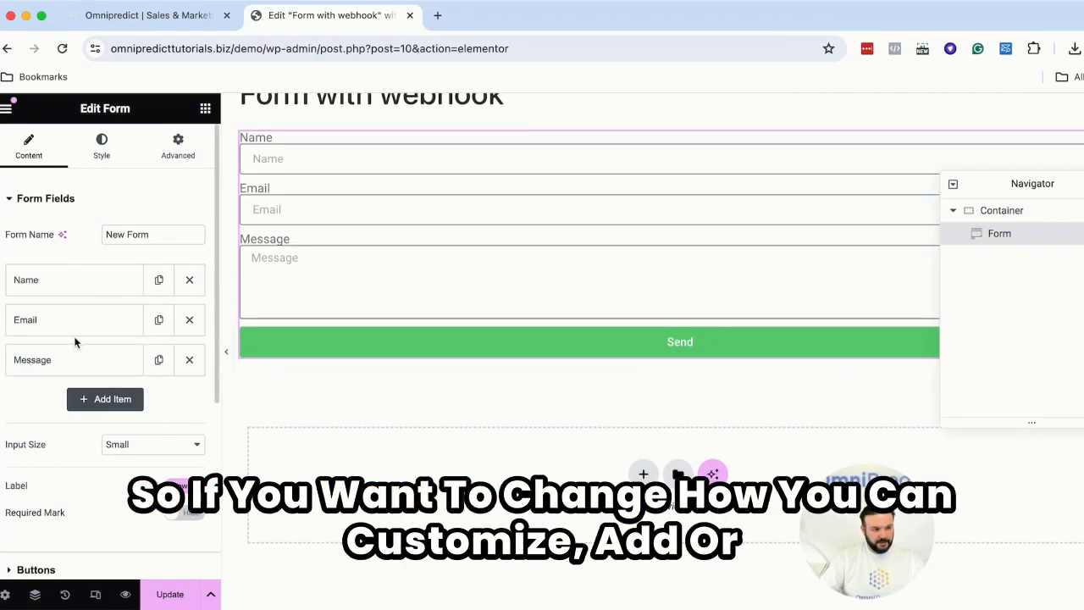
mouse_move(75, 400)
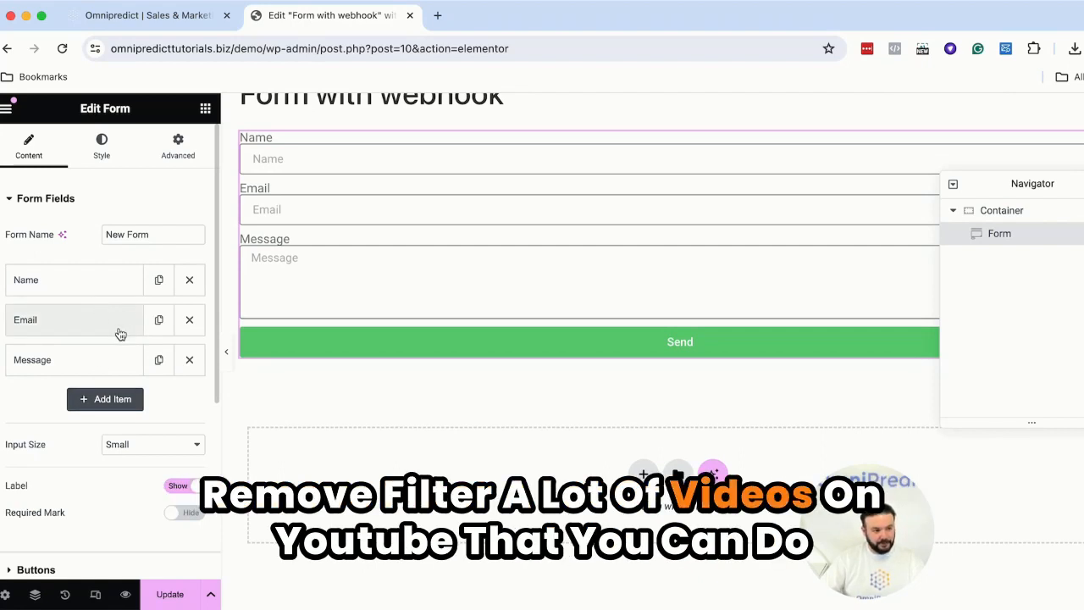
scroll("down", 3)
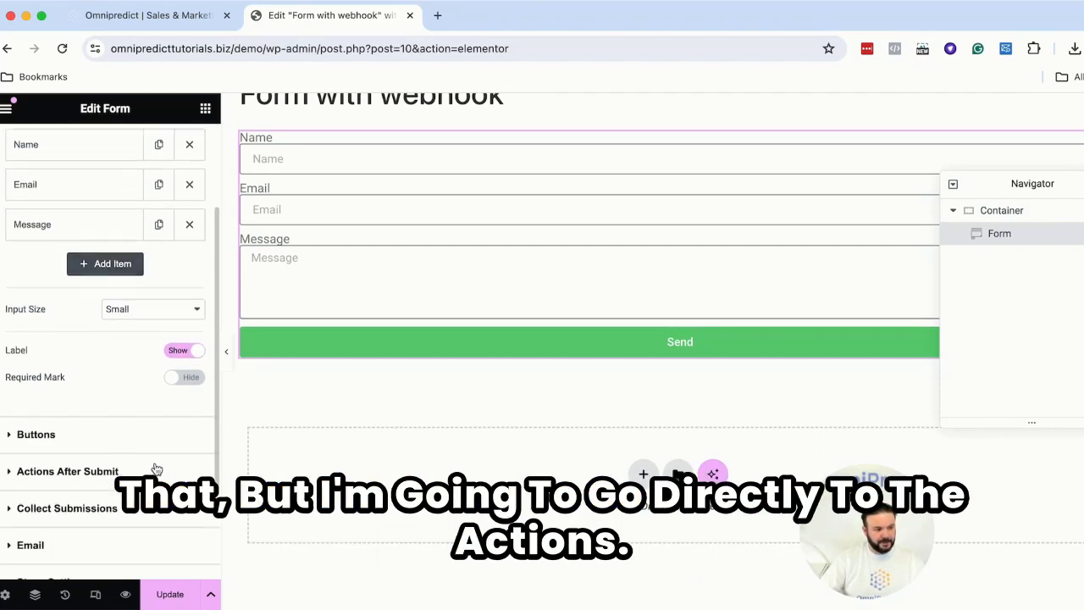
Add Webhook to the form's Actions After Submit list.
left_click(67, 471)
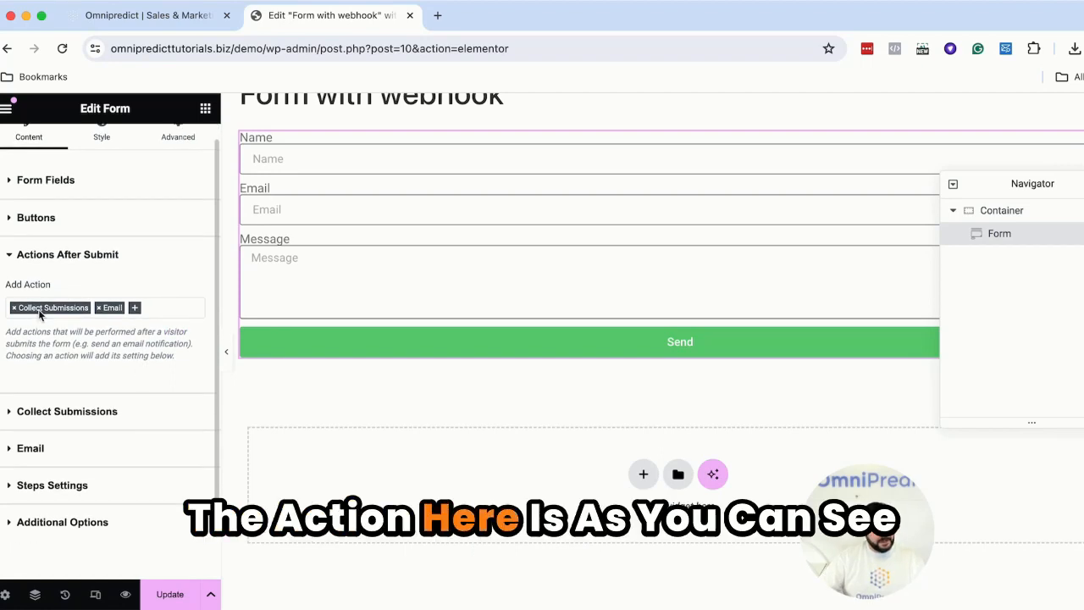
mouse_move(50, 307)
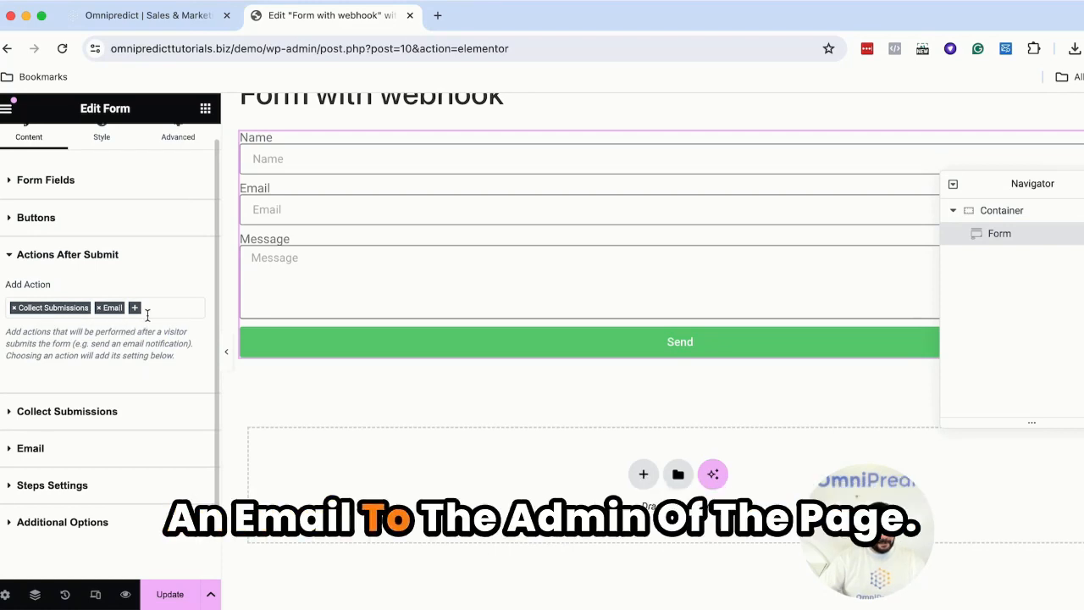
left_click(134, 307)
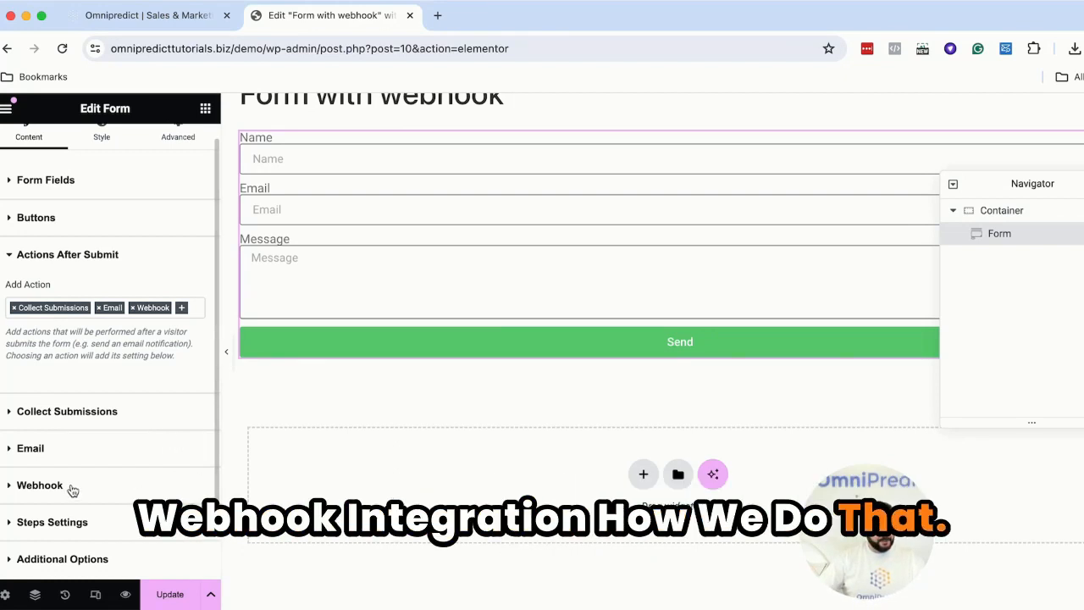
Paste the Fomrs website webhook URL into the form's Webhook URL and update the page.
left_click(148, 16)
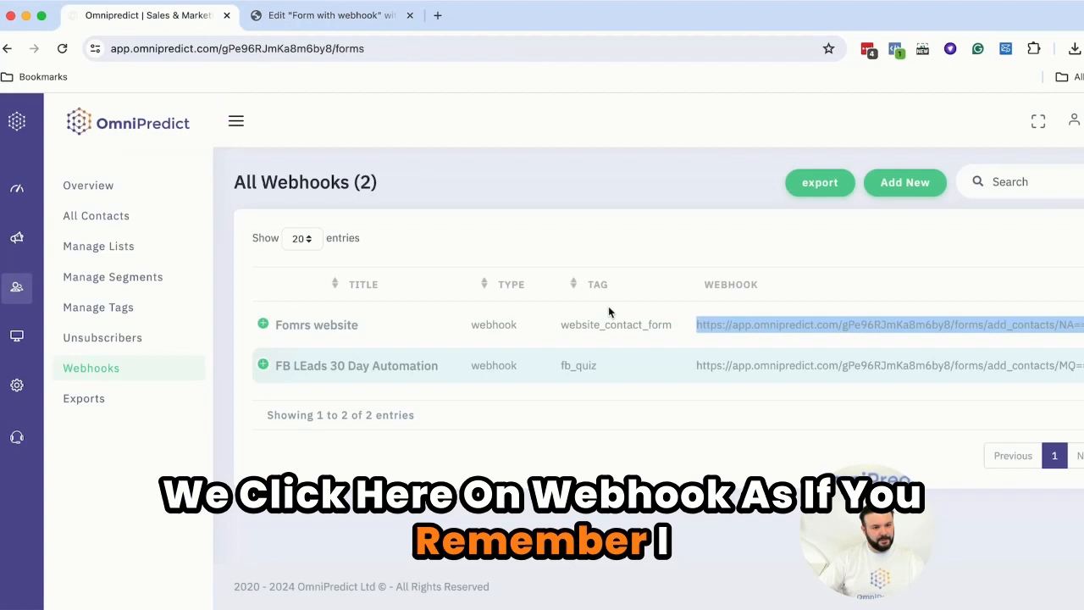
left_click(330, 15)
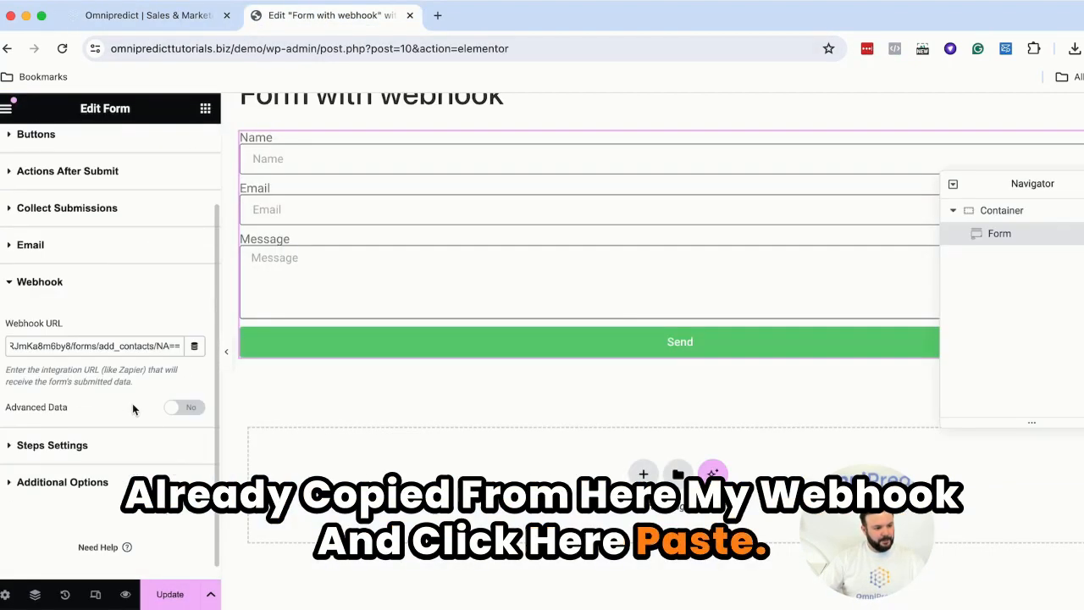
left_click(97, 346)
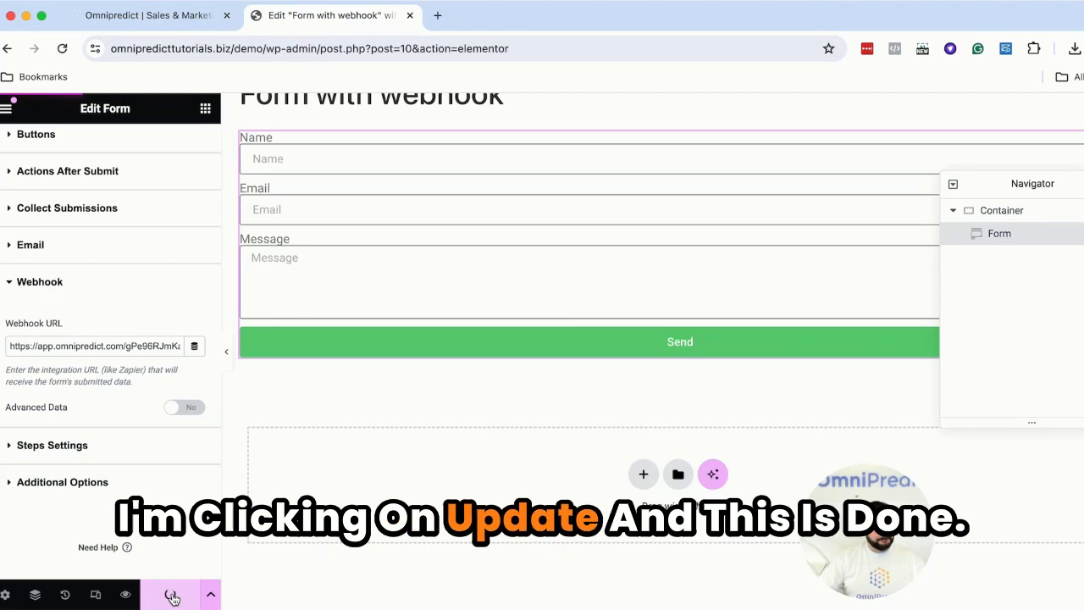
left_click(170, 594)
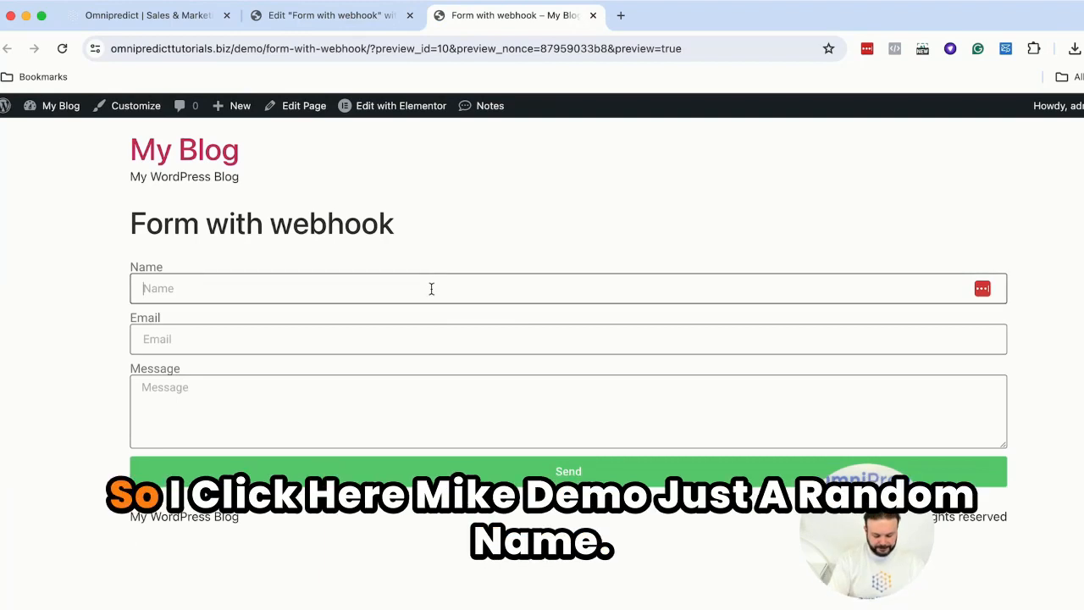
type("Mike Demo")
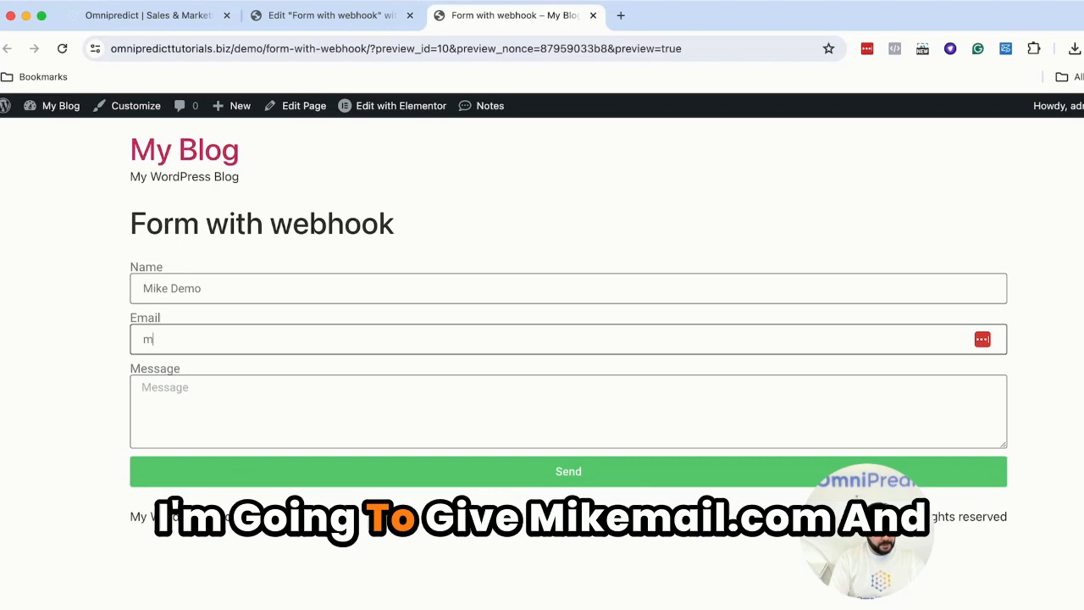
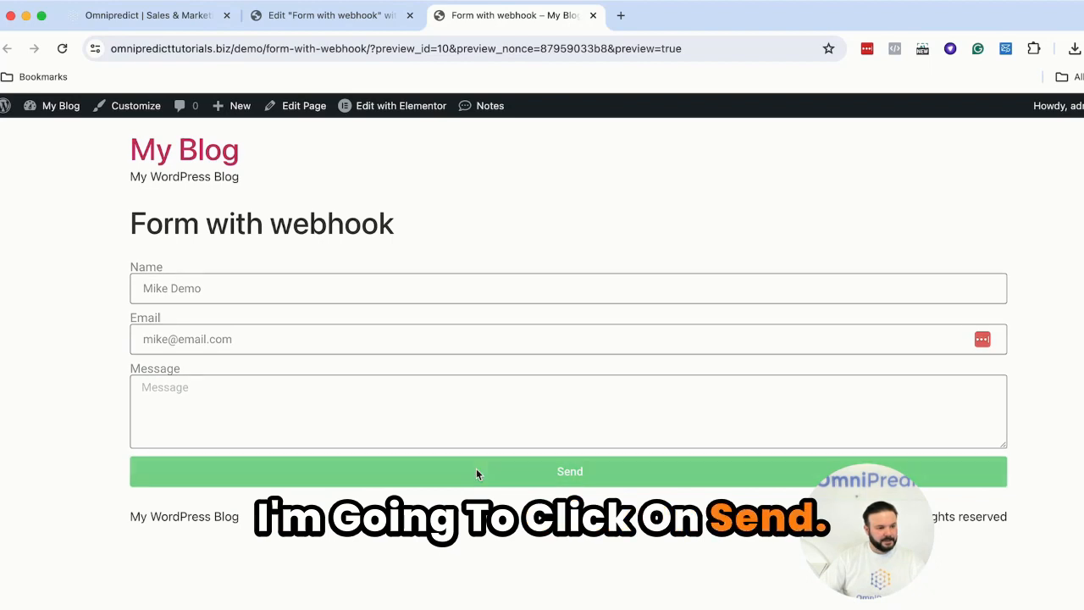
left_click(570, 471)
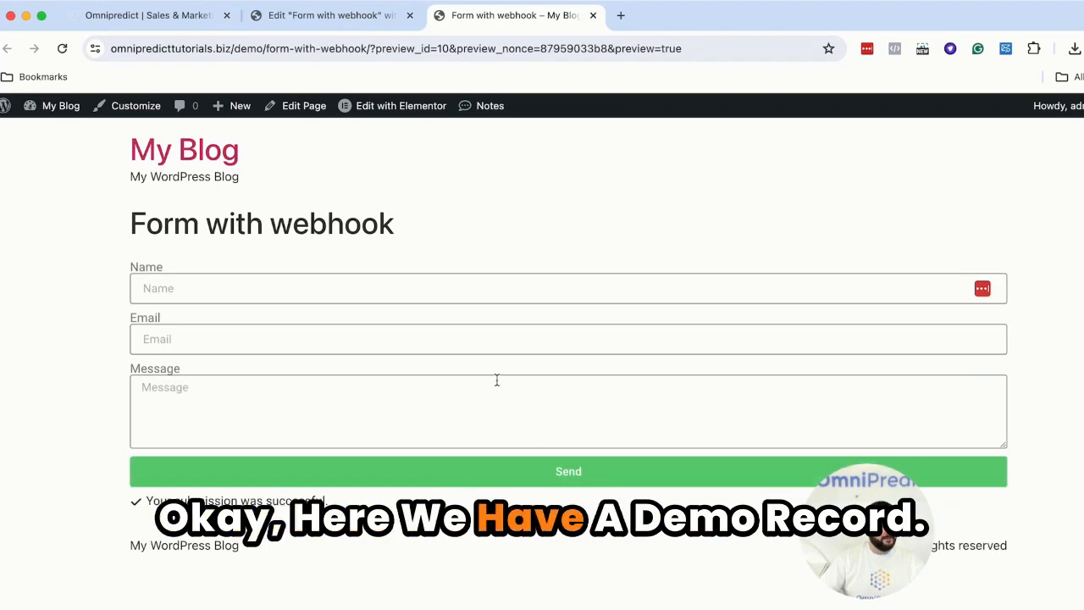
left_click(148, 16)
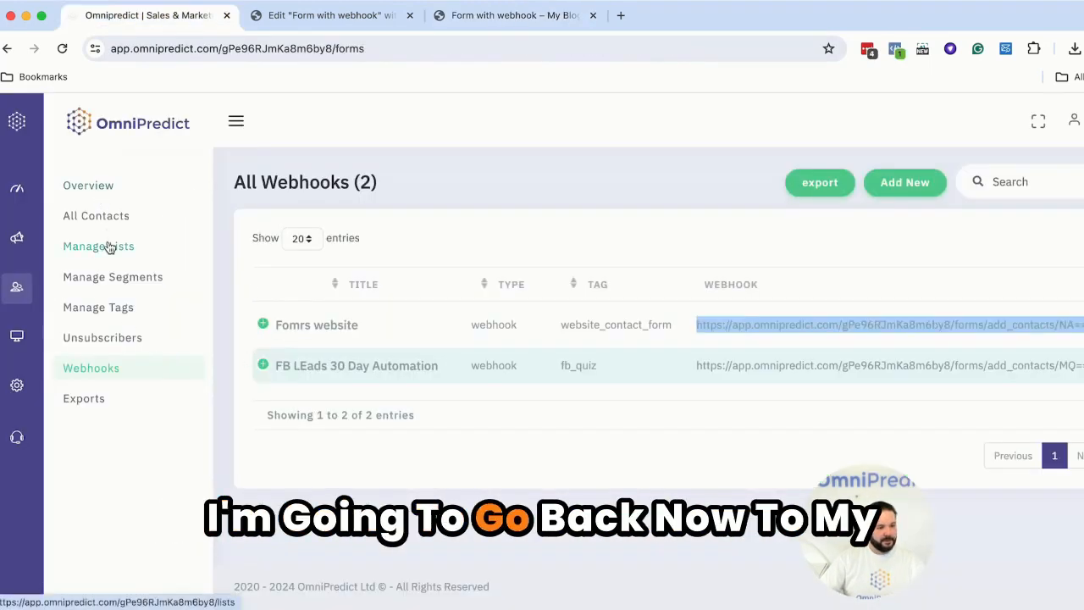
left_click(99, 245)
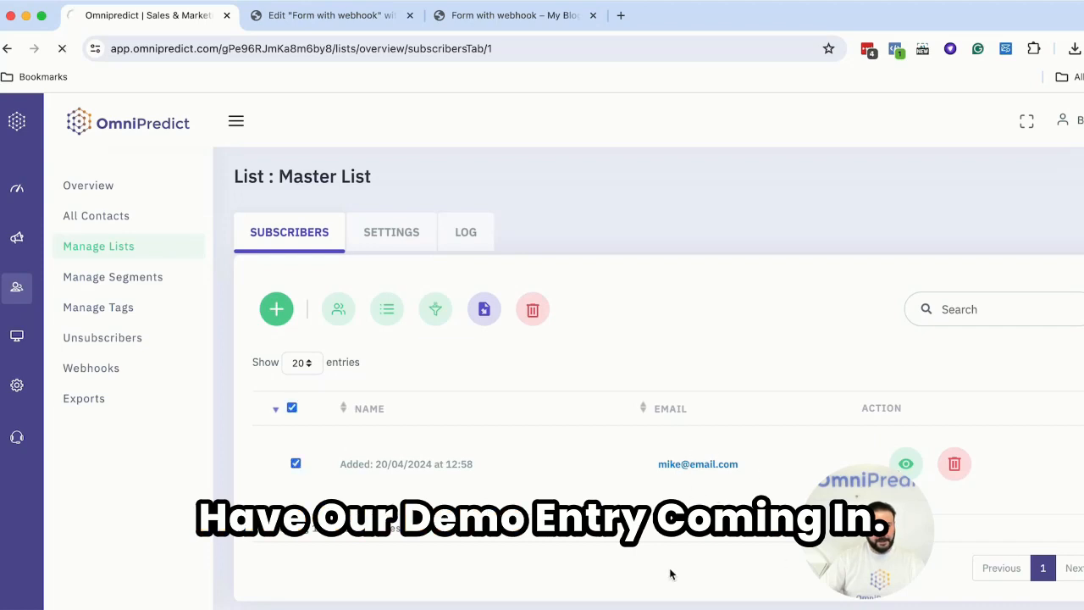
left_click(905, 463)
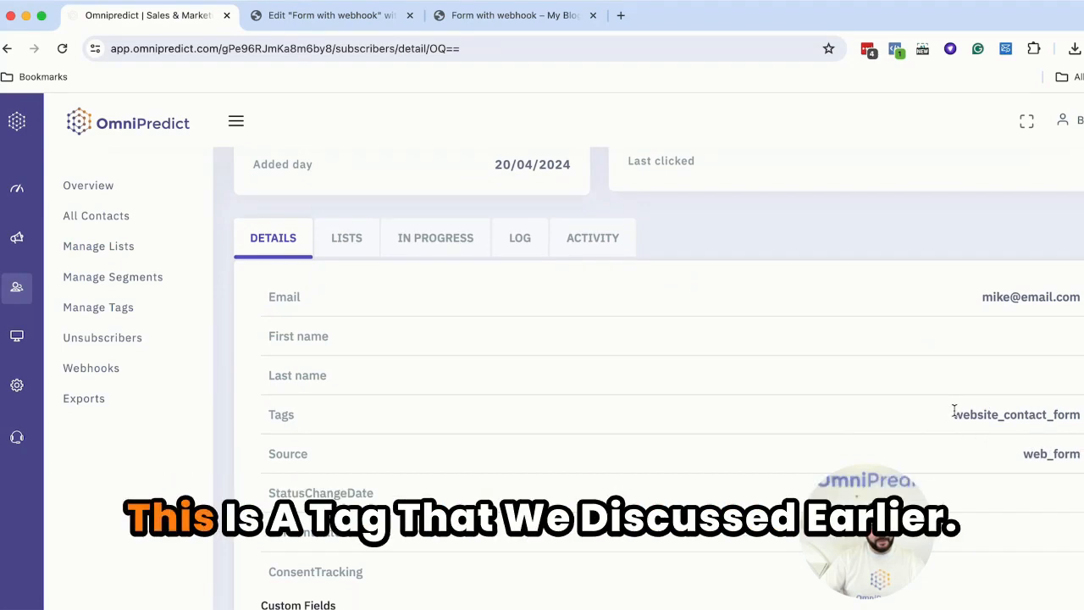
double_click(999, 414)
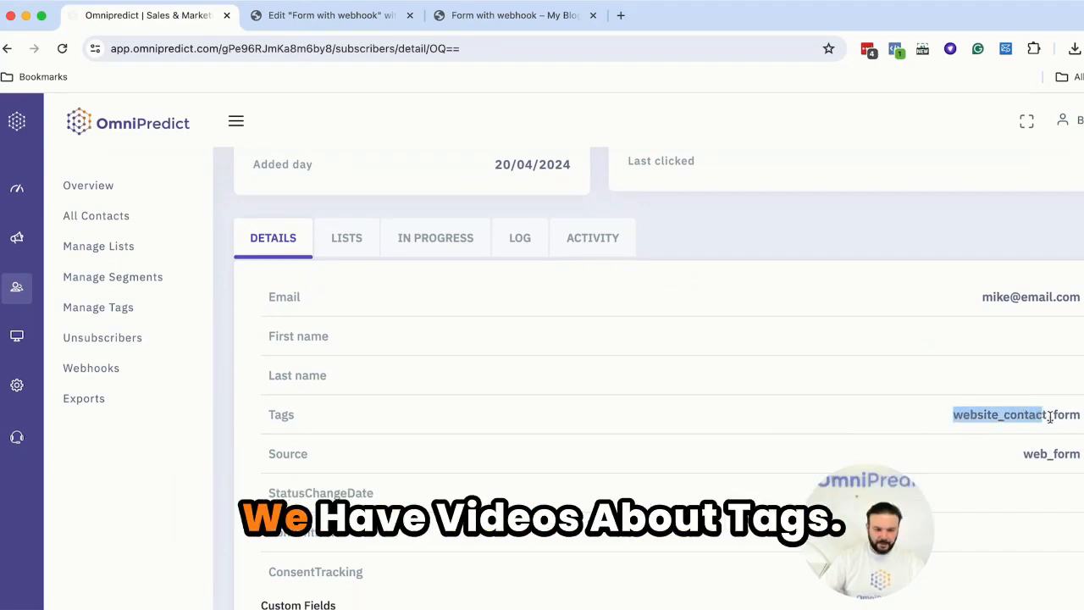
scroll("down", 3)
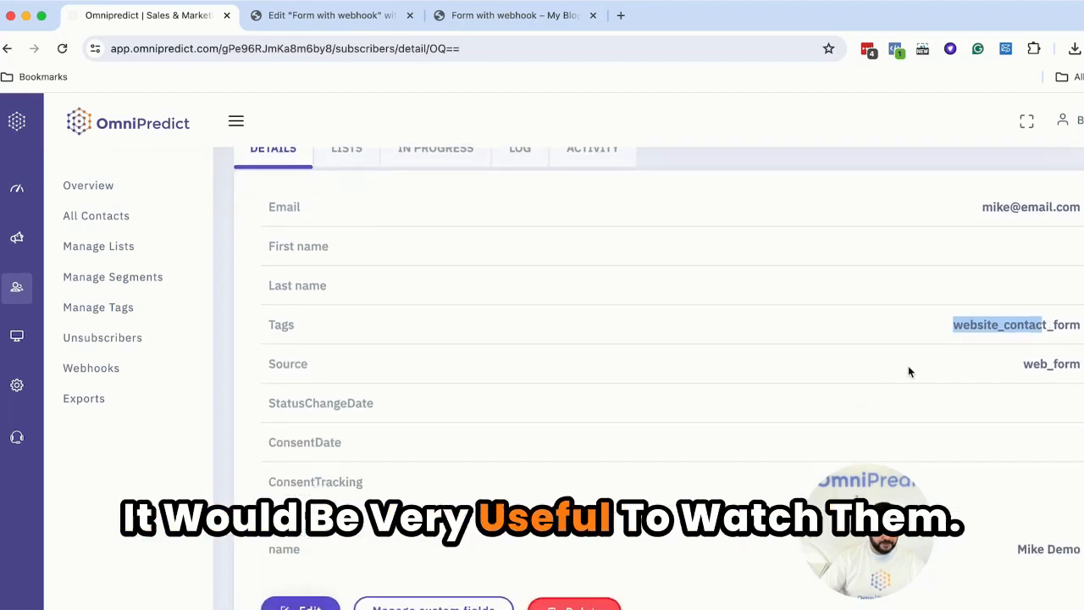
scroll("down", 3)
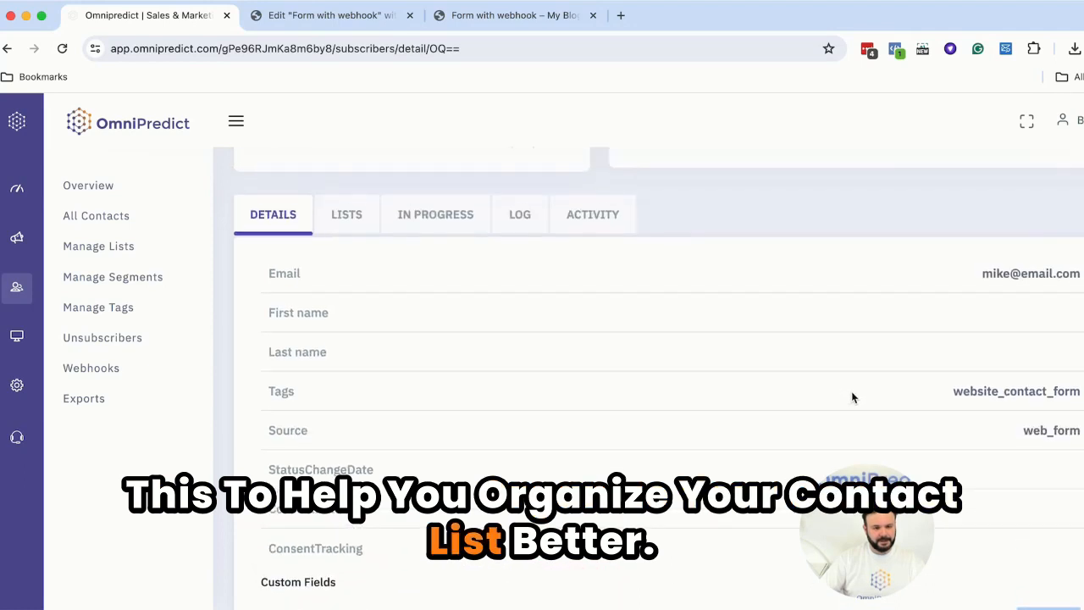
scroll("down", 3)
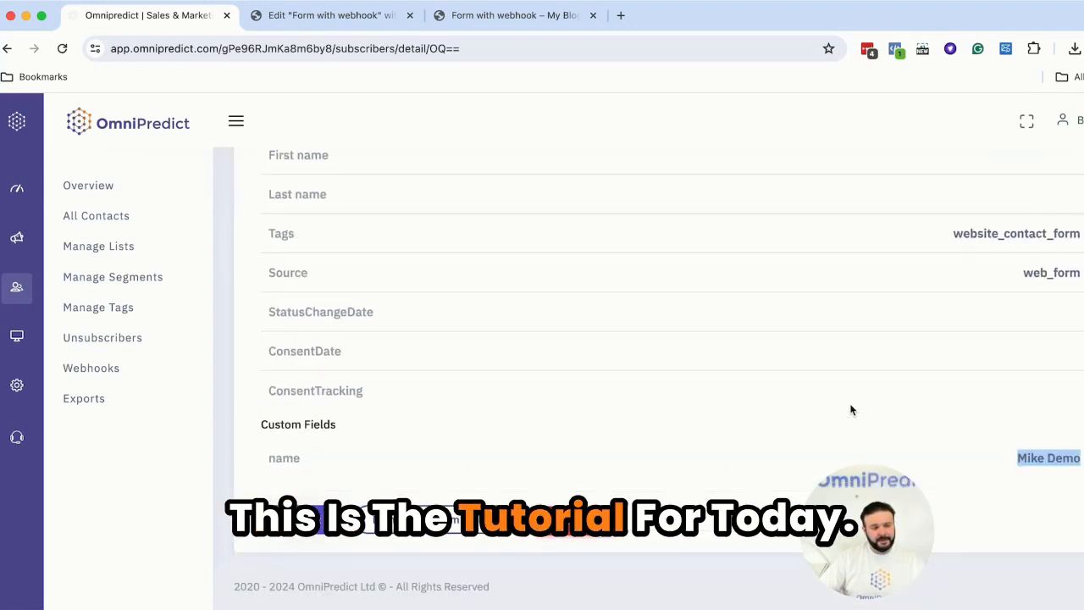